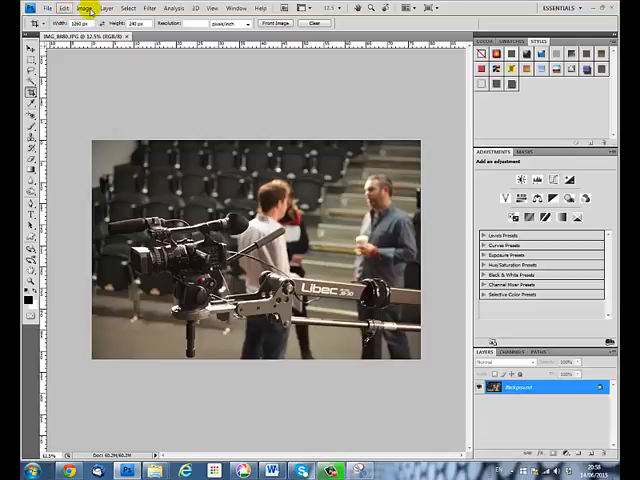
Check the photo's pixel size, then pick the Crop tool and start entering the 1260 px width.
click(87, 11)
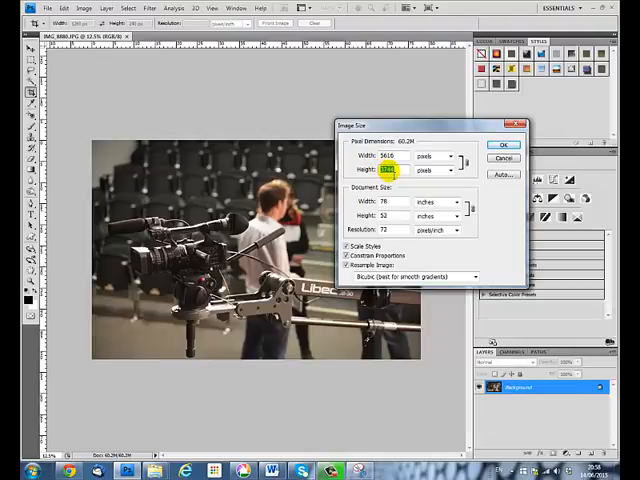
mouse_move(387, 170)
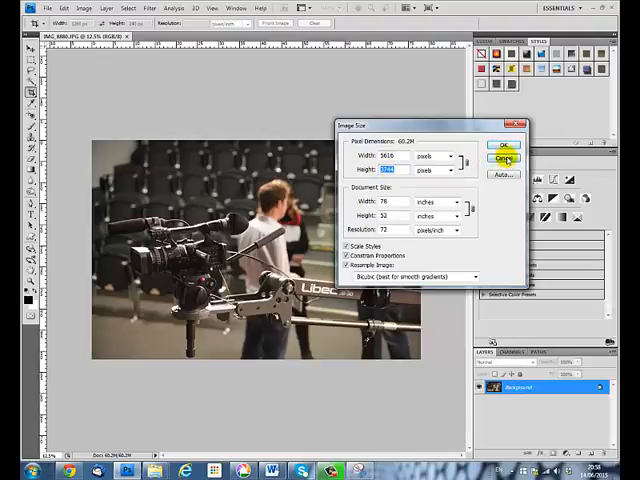
click(504, 158)
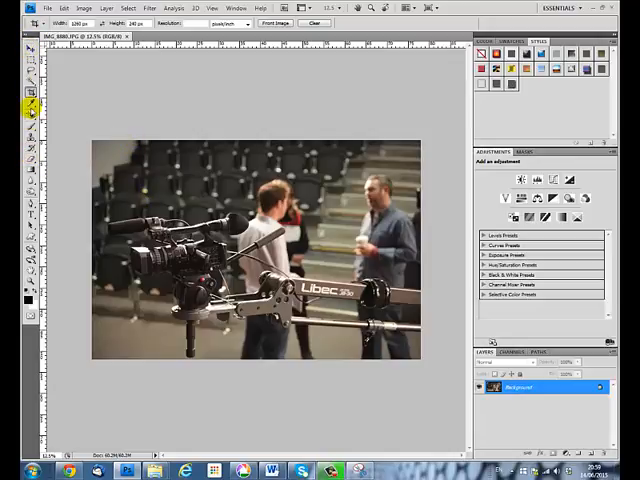
click(17, 99)
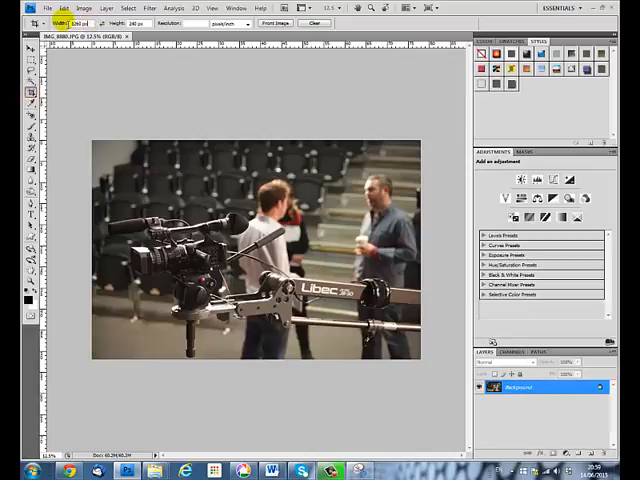
click(315, 23)
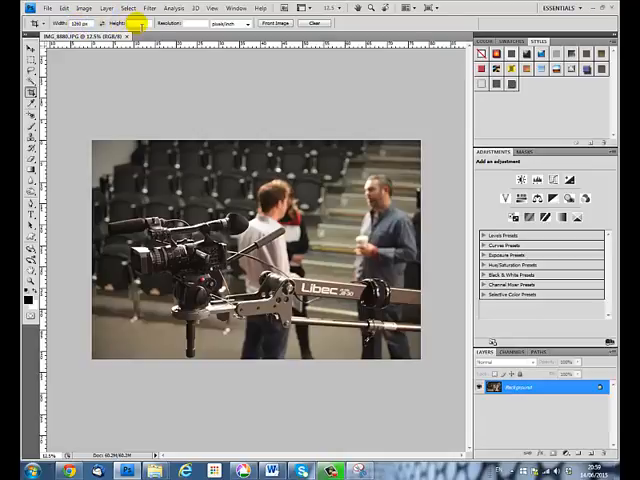
mouse_move(148, 25)
text(720)
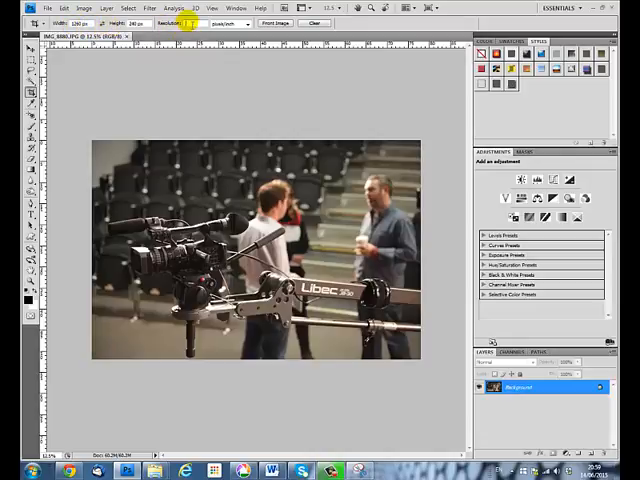
mouse_move(192, 30)
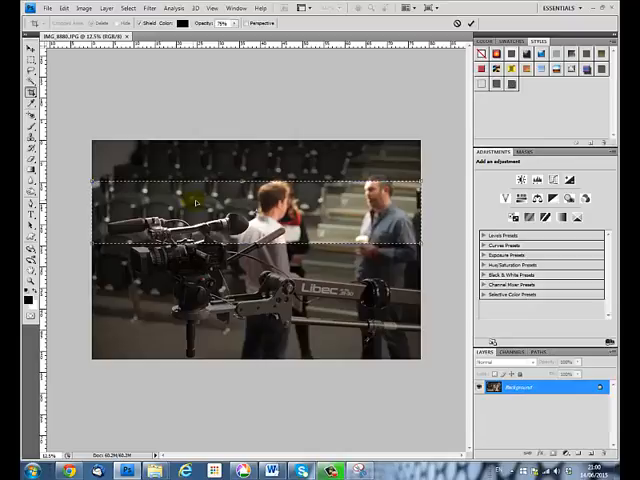
mouse_move(322, 203)
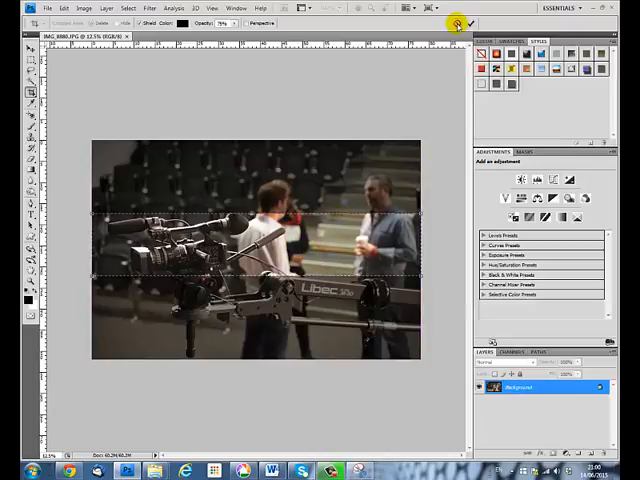
click(461, 23)
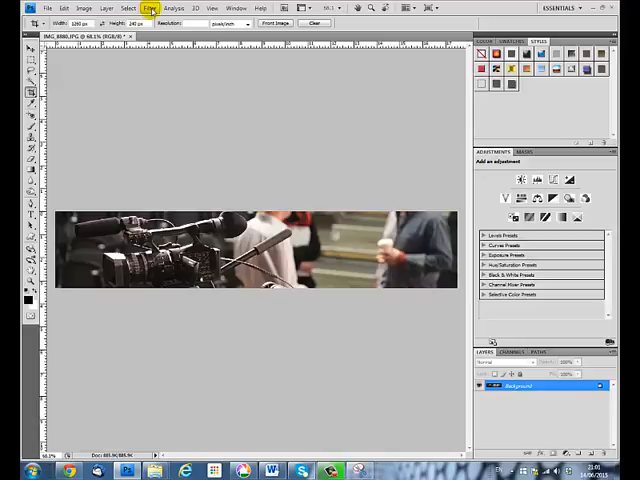
Open the Filter menu to reach Distort > Diffuse Glow.
click(151, 8)
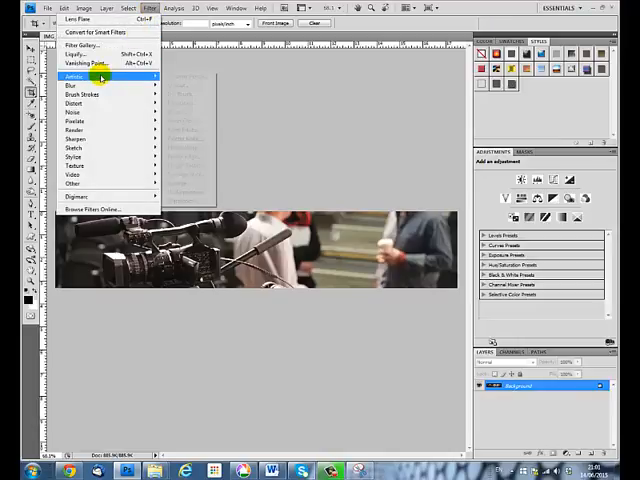
mouse_move(100, 77)
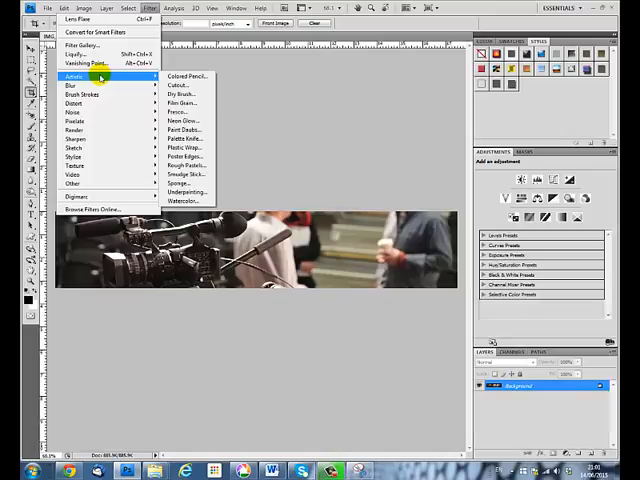
mouse_move(75, 96)
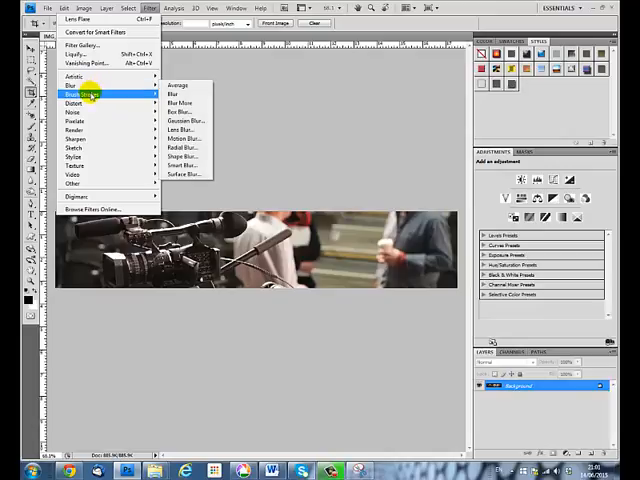
mouse_move(80, 103)
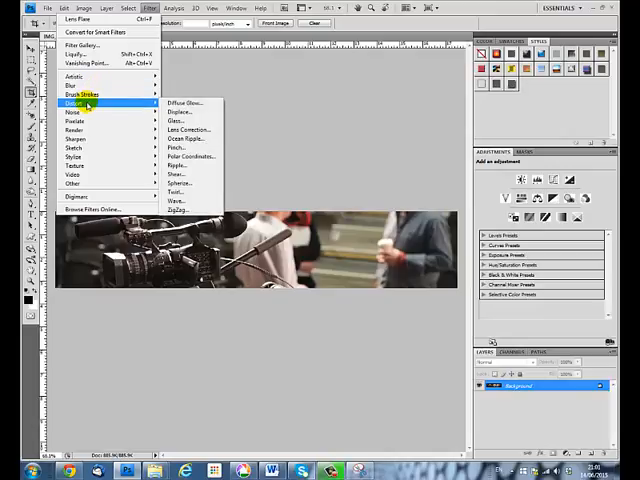
mouse_move(185, 104)
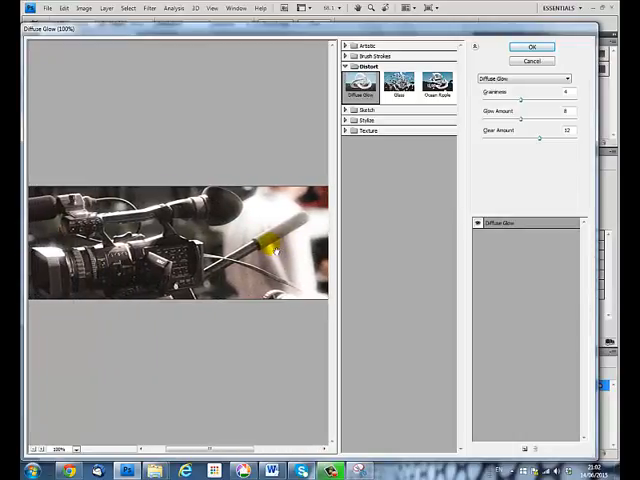
Apply Diffuse Glow with Graininess 4, Glow Amount 8 and Clear Amount 12.
click(532, 47)
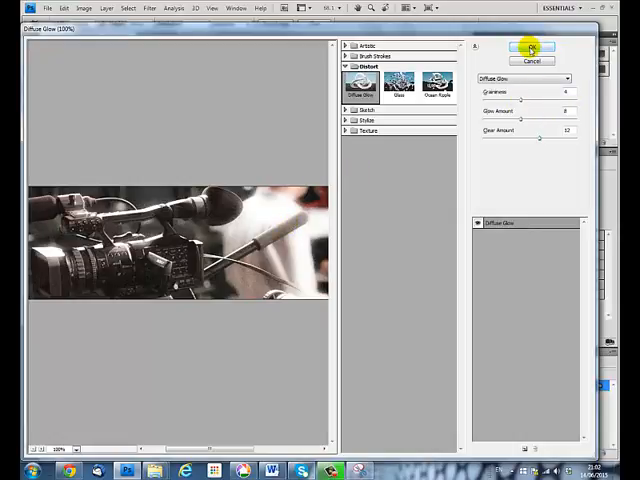
click(527, 47)
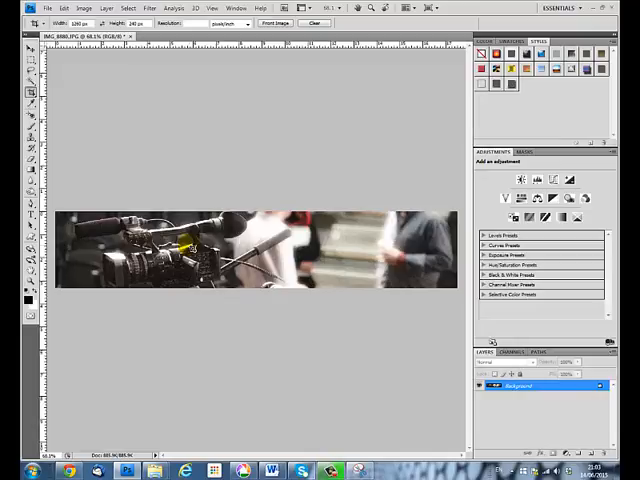
mouse_move(242, 243)
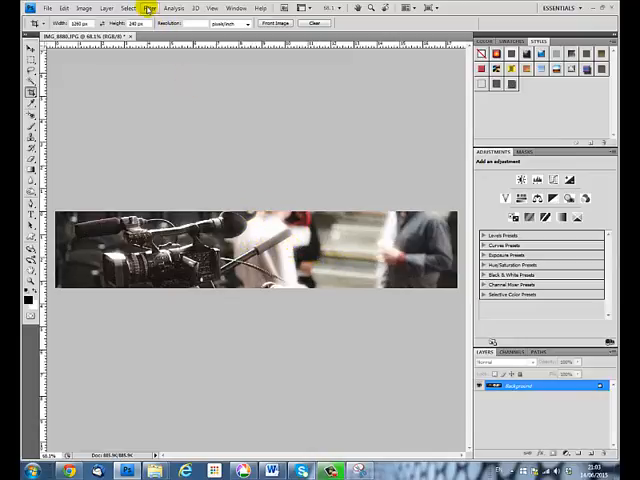
Open the Filter menu again to reach the Render submenu.
click(152, 9)
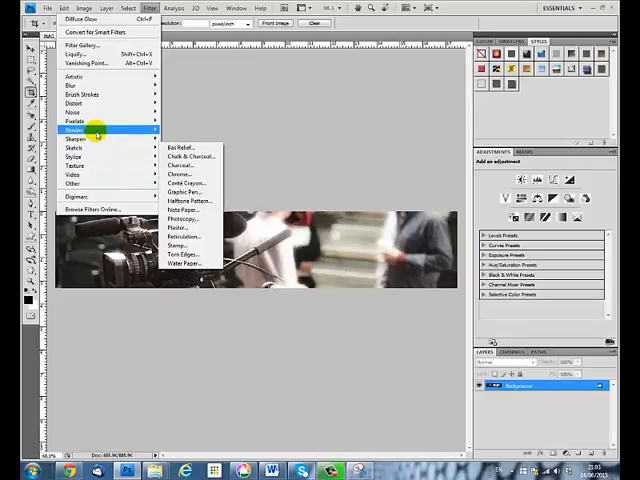
mouse_move(184, 156)
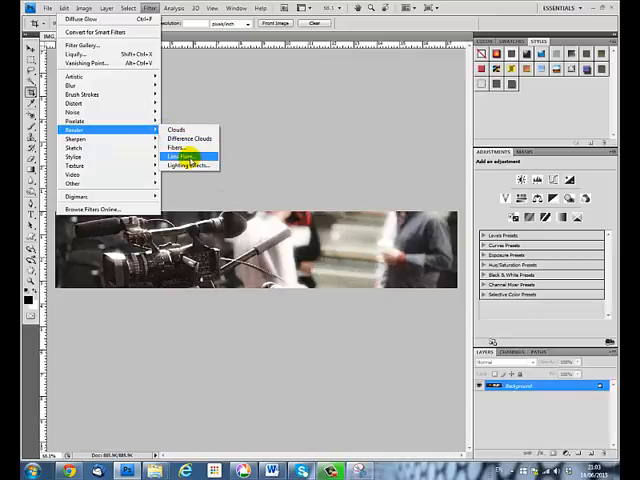
Open Lens Flare, move its dialog aside, and drag the flare centre to the right.
click(180, 156)
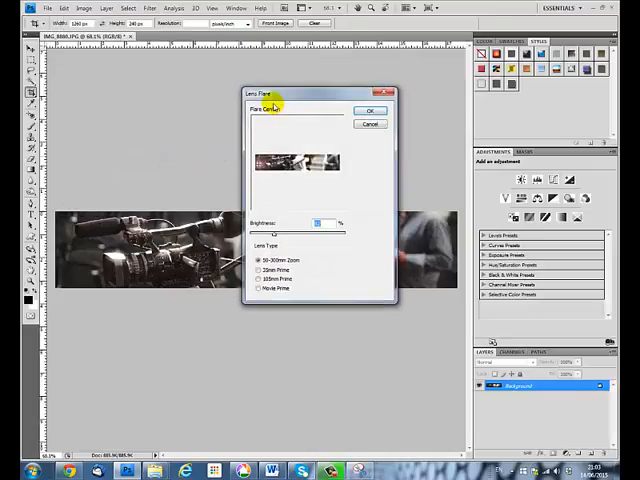
drag(270, 93, 500, 137)
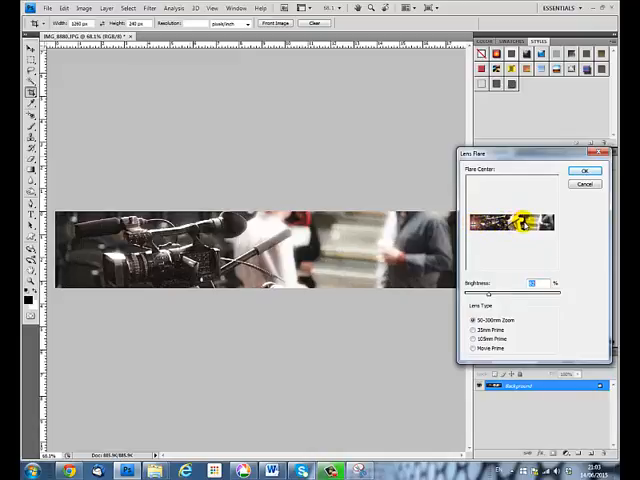
drag(525, 222, 533, 225)
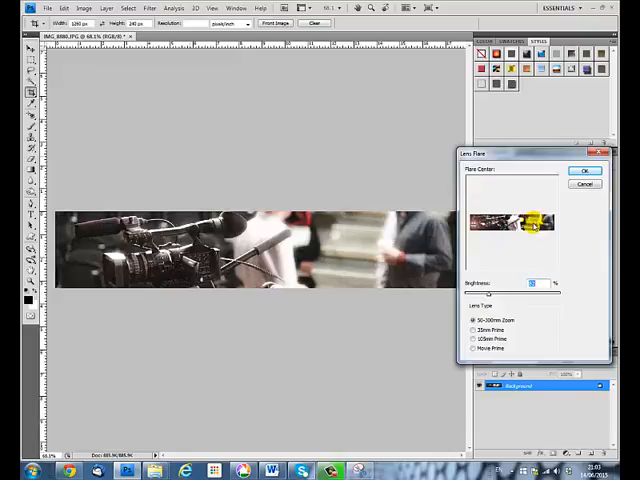
drag(533, 225, 542, 218)
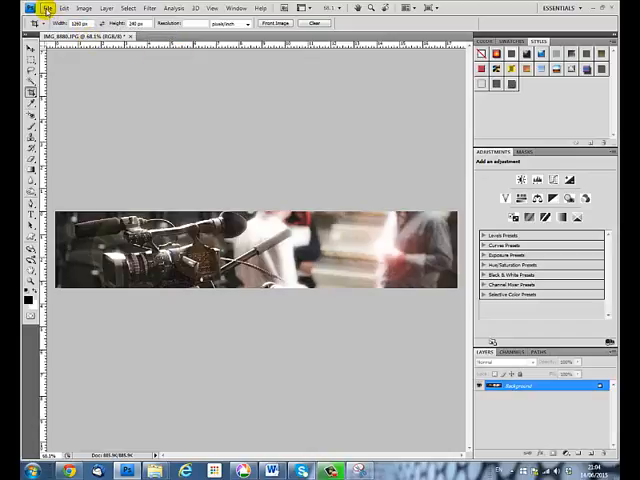
In Save As, replace the file name with camera_banner_1260x240.
click(35, 11)
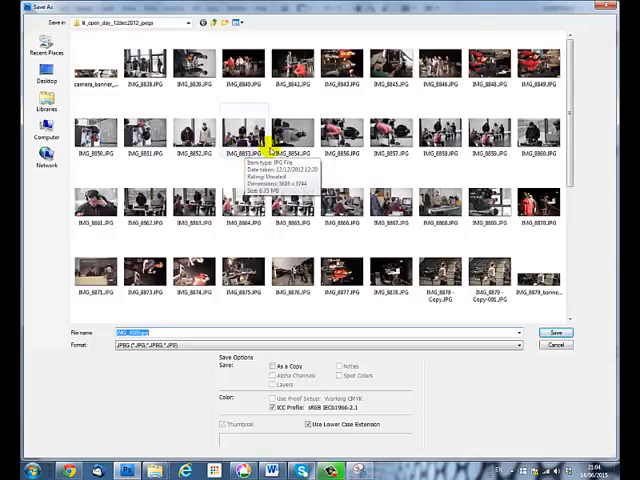
mouse_move(308, 315)
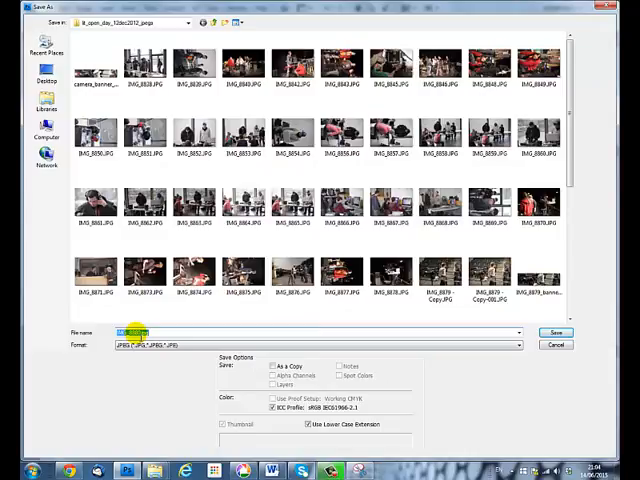
click(535, 277)
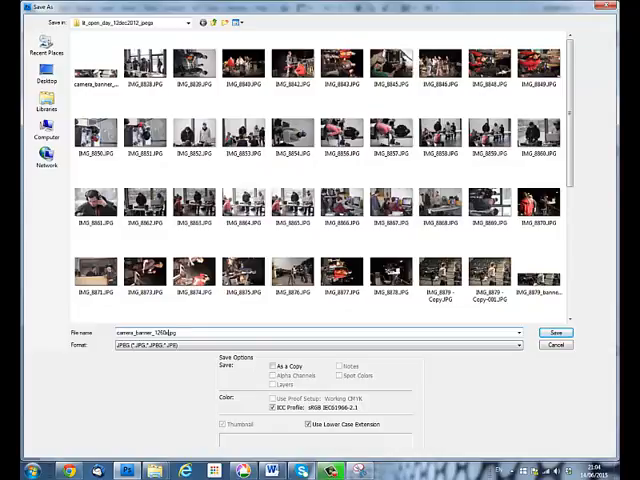
text(243)
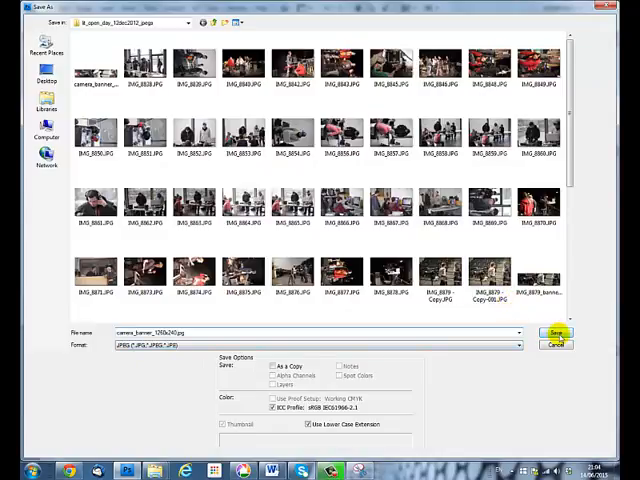
Save camera_banner_1260x240.jpg at Low JPEG quality, then select the Width field.
click(556, 333)
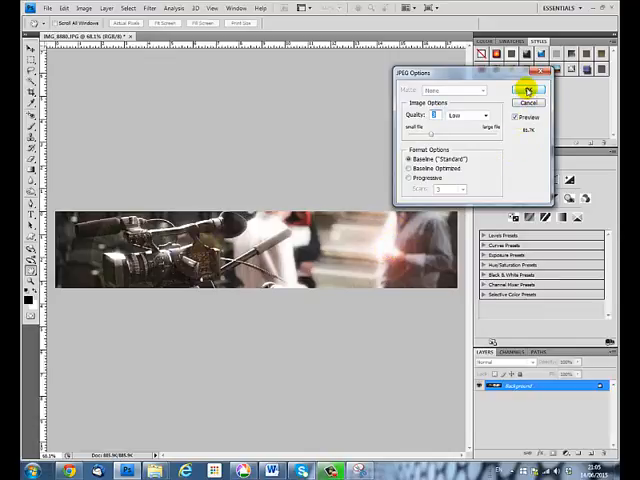
click(526, 92)
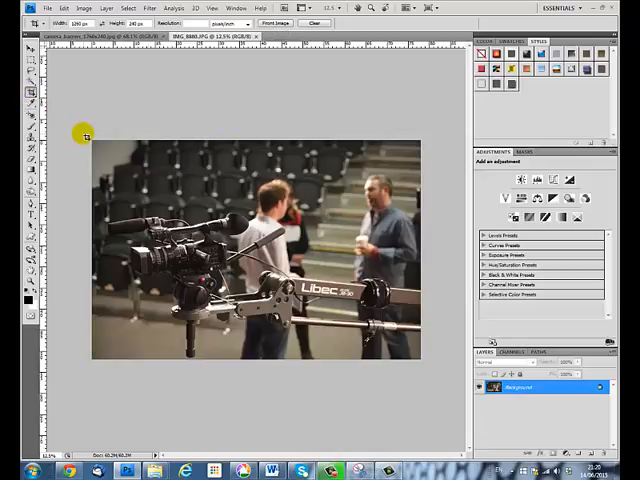
click(79, 24)
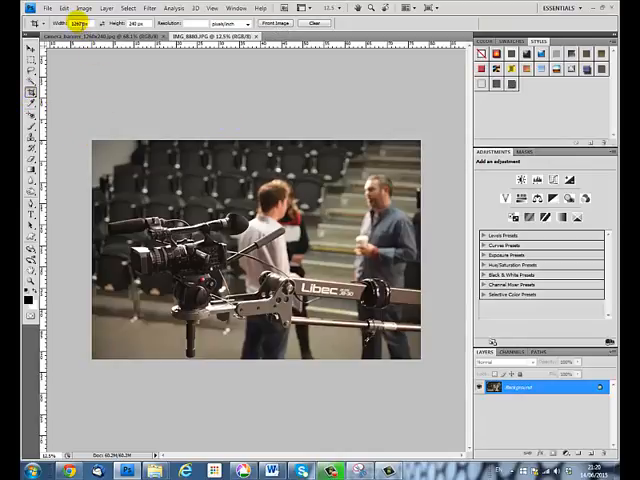